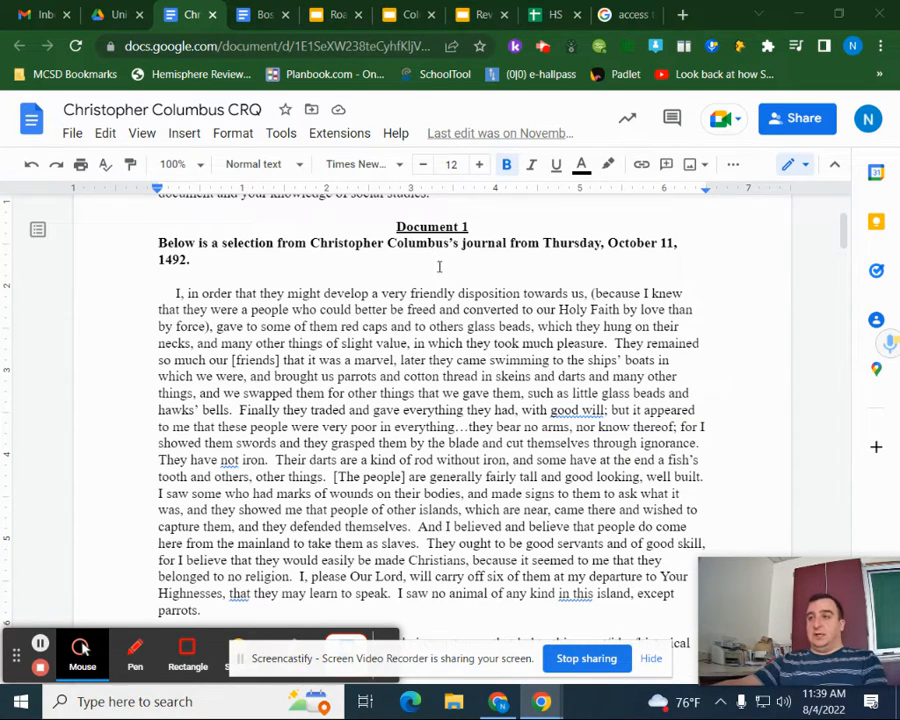
mouse_move(512, 388)
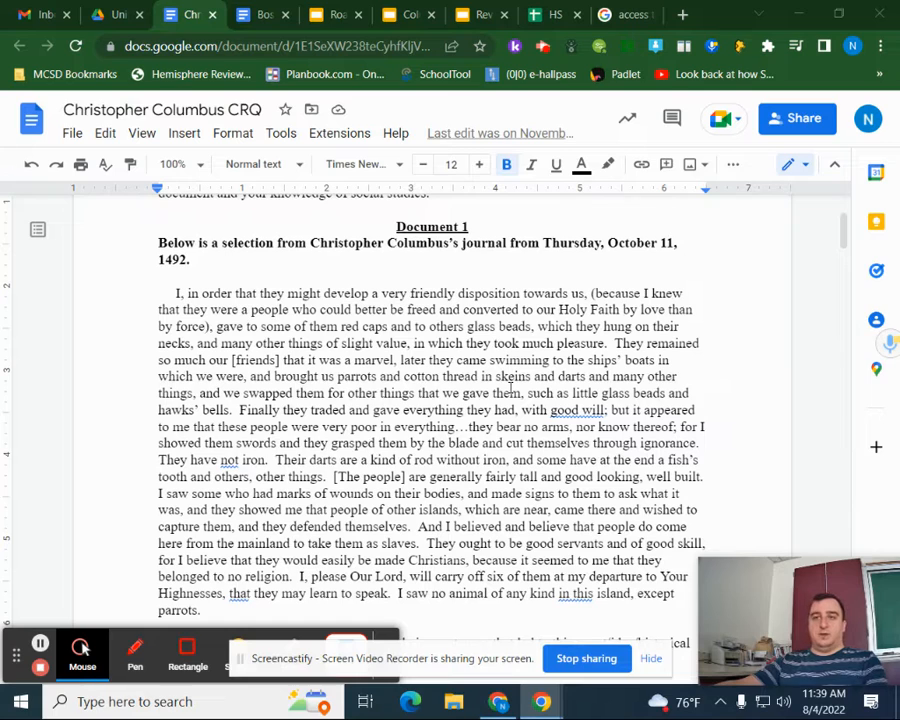
- Switch to the Columbus Blackout deck showing the blacked-out journal slide with bird and chain images
scroll(down, 3)
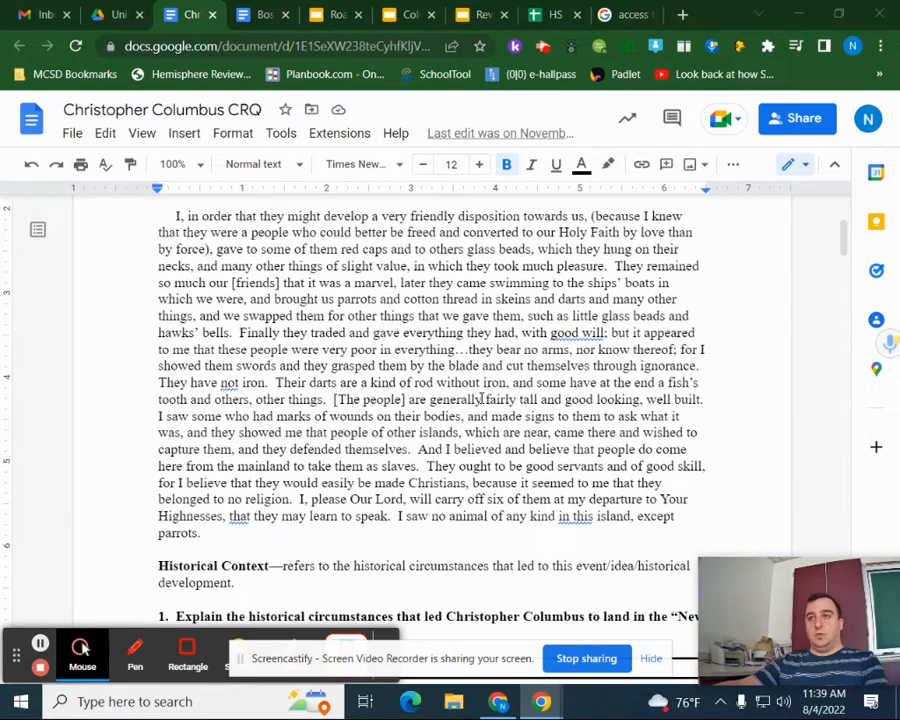
scroll(up, 3)
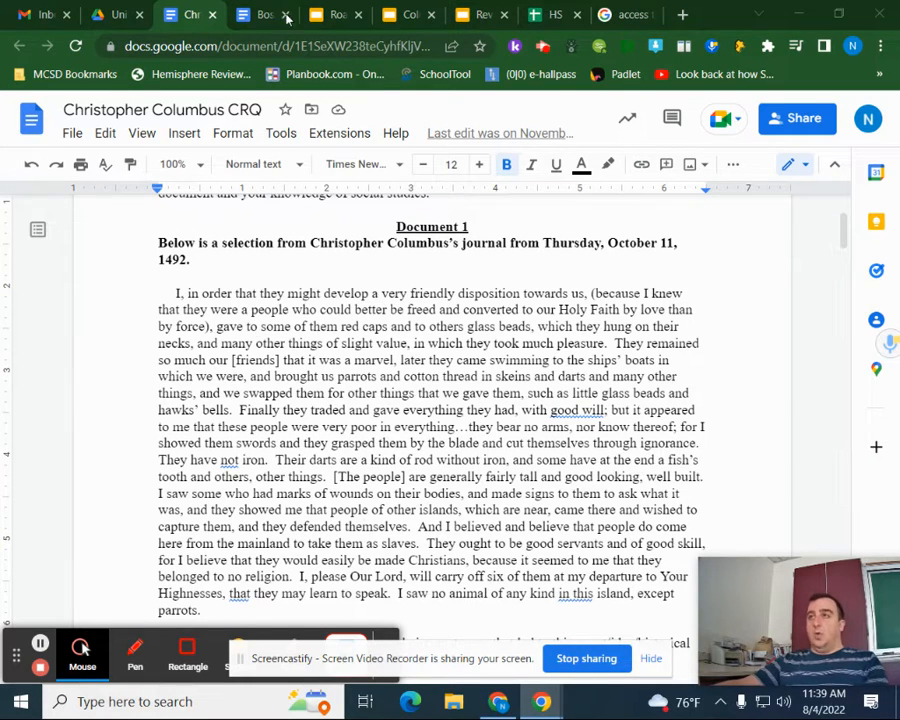
mouse_move(330, 14)
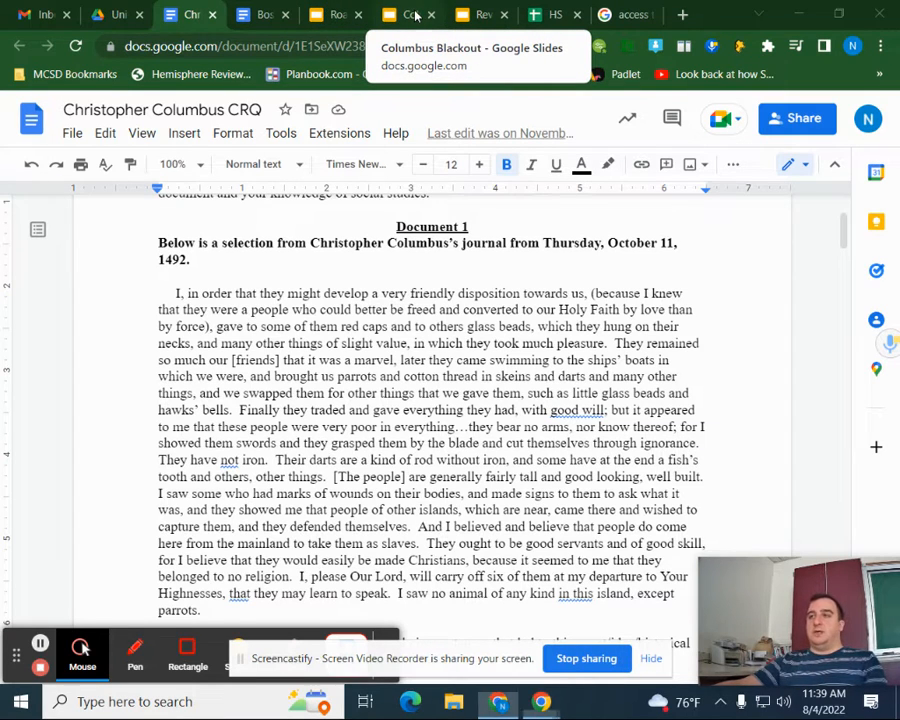
click(410, 16)
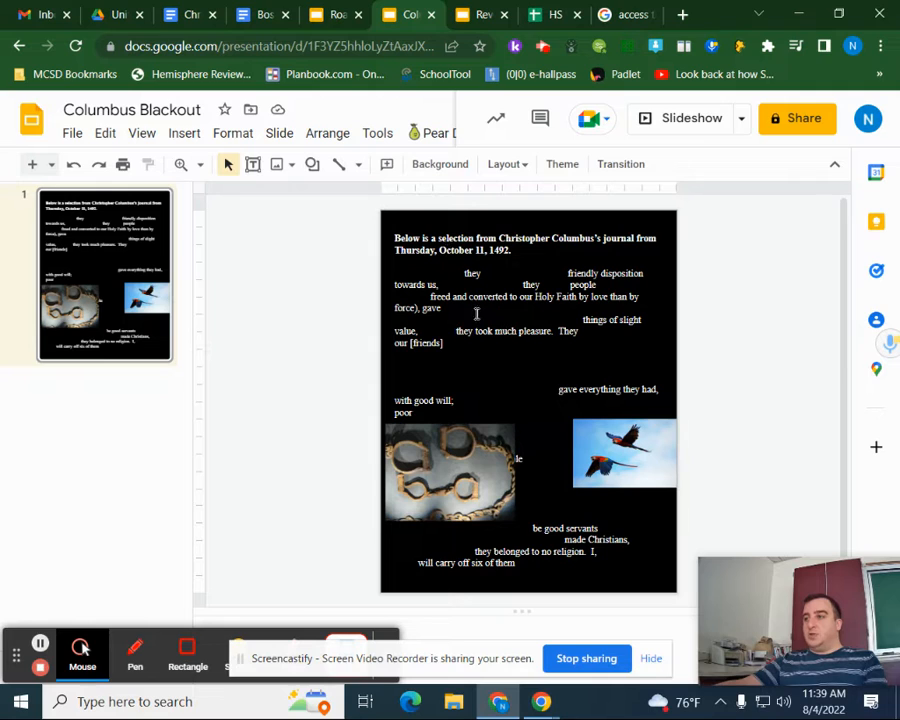
mouse_move(502, 478)
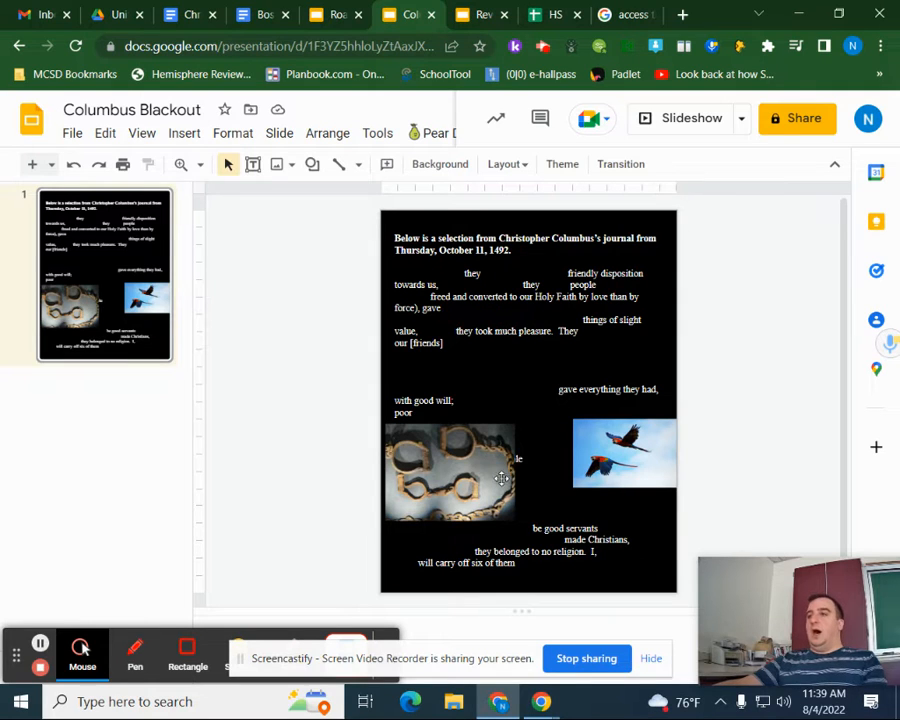
mouse_move(482, 450)
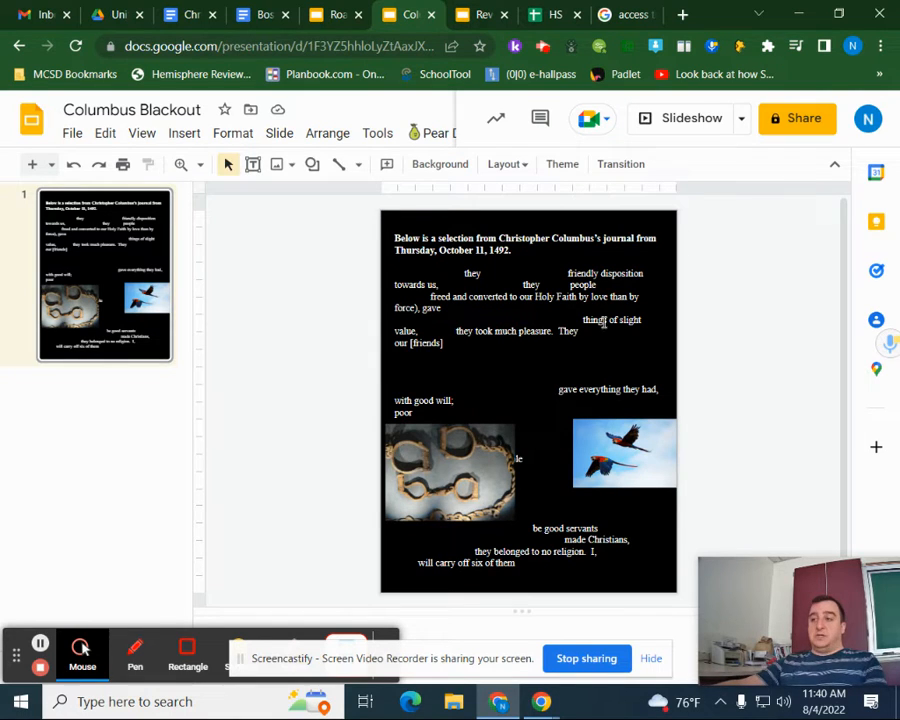
mouse_move(558, 498)
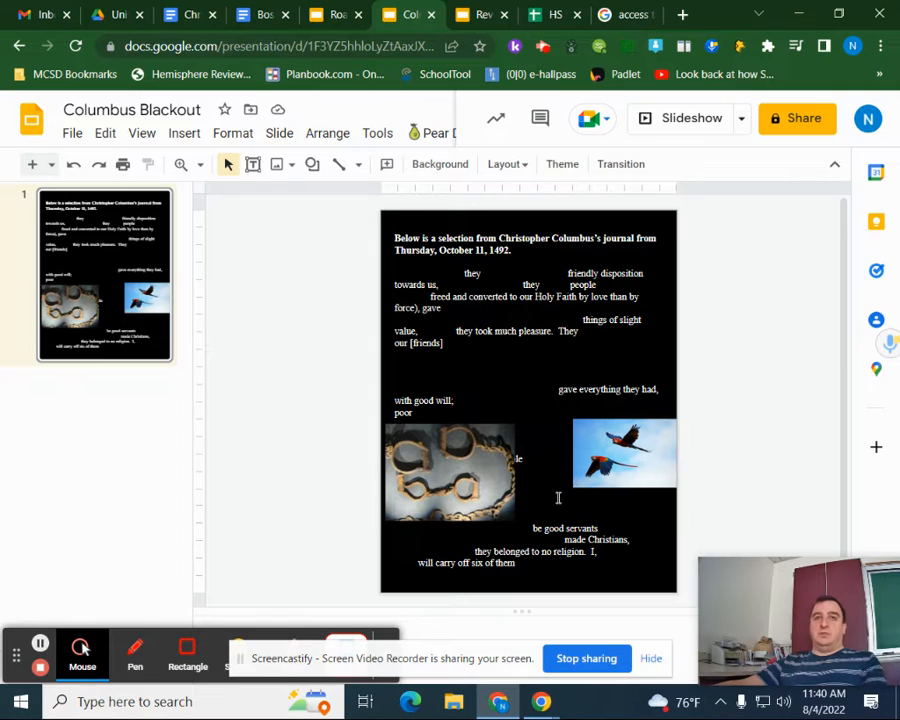
mouse_move(484, 364)
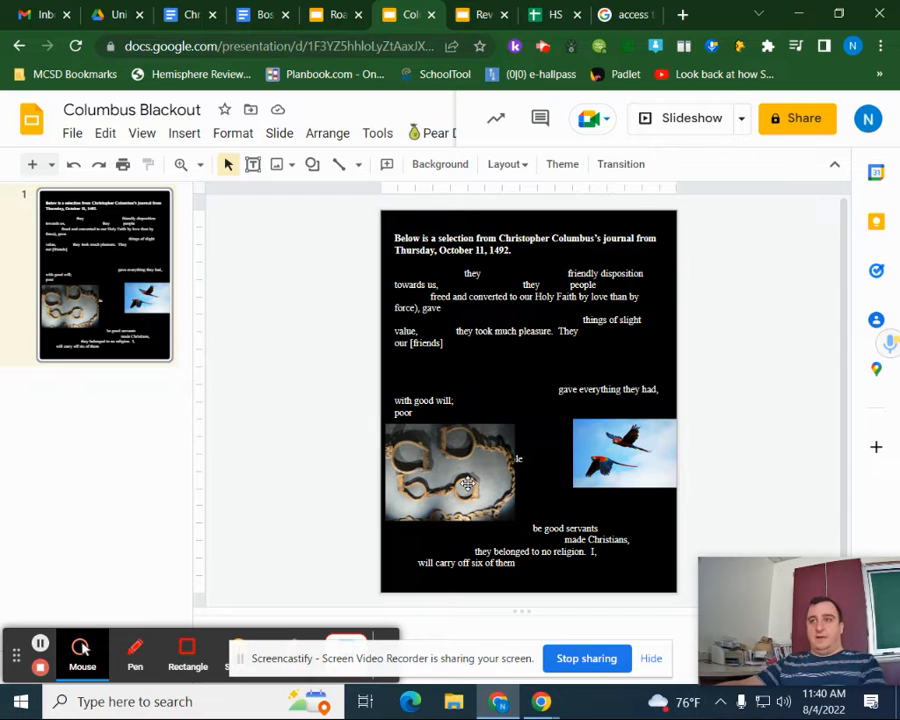
mouse_move(512, 524)
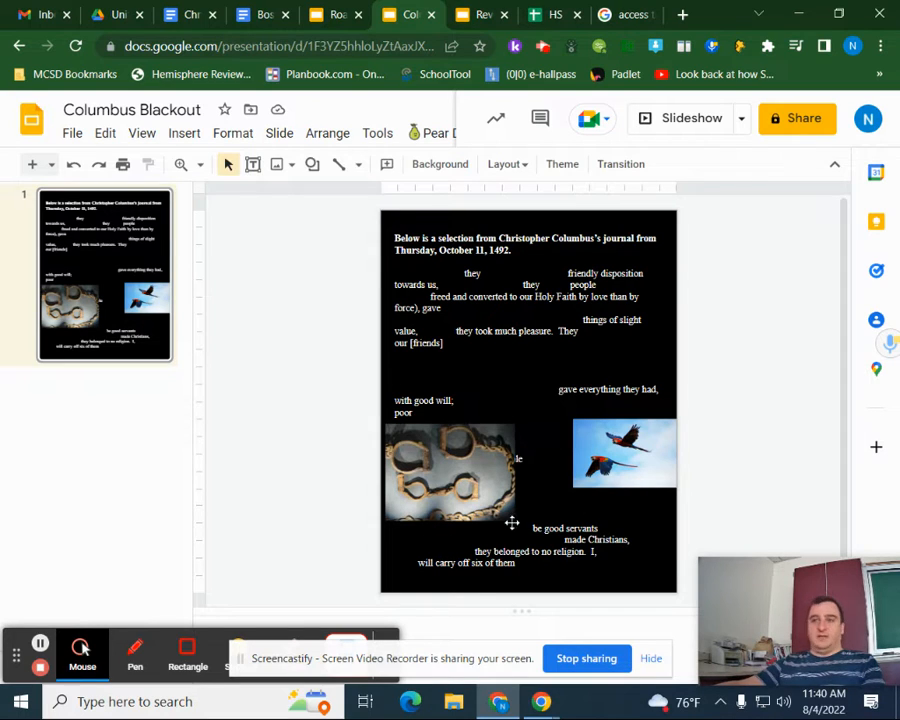
mouse_move(228, 236)
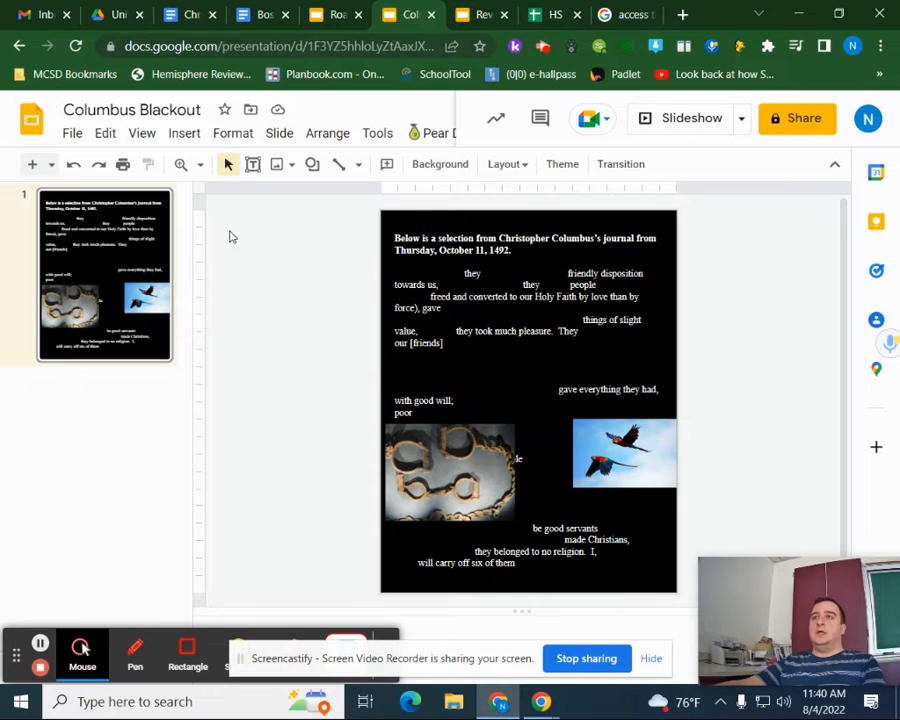
mouse_move(262, 14)
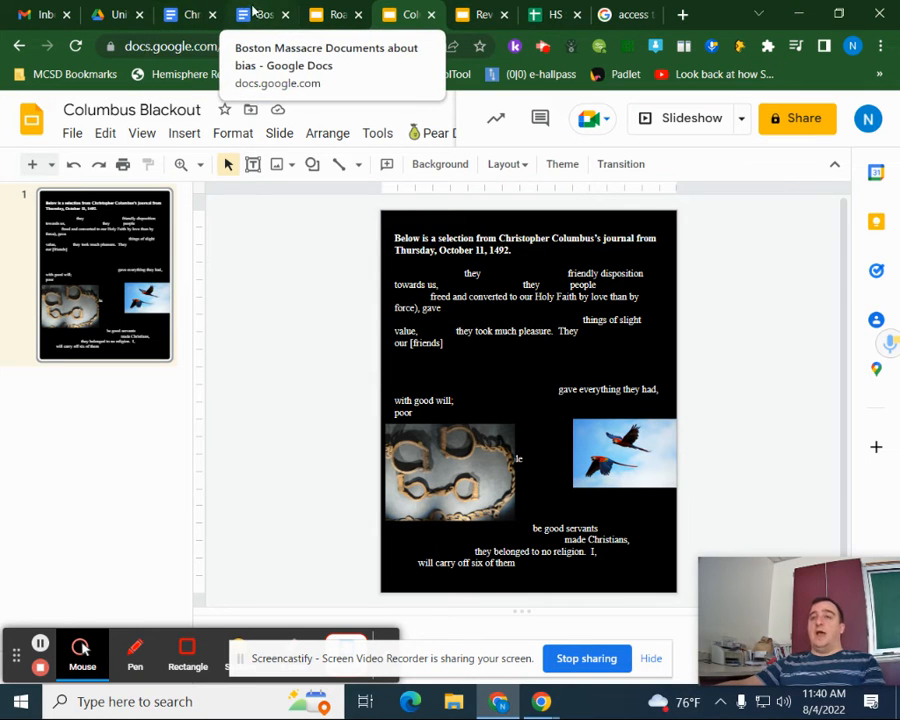
- Switch to the bias worksheet opening with Captain Thomas Preston's 1770 testimony
click(262, 14)
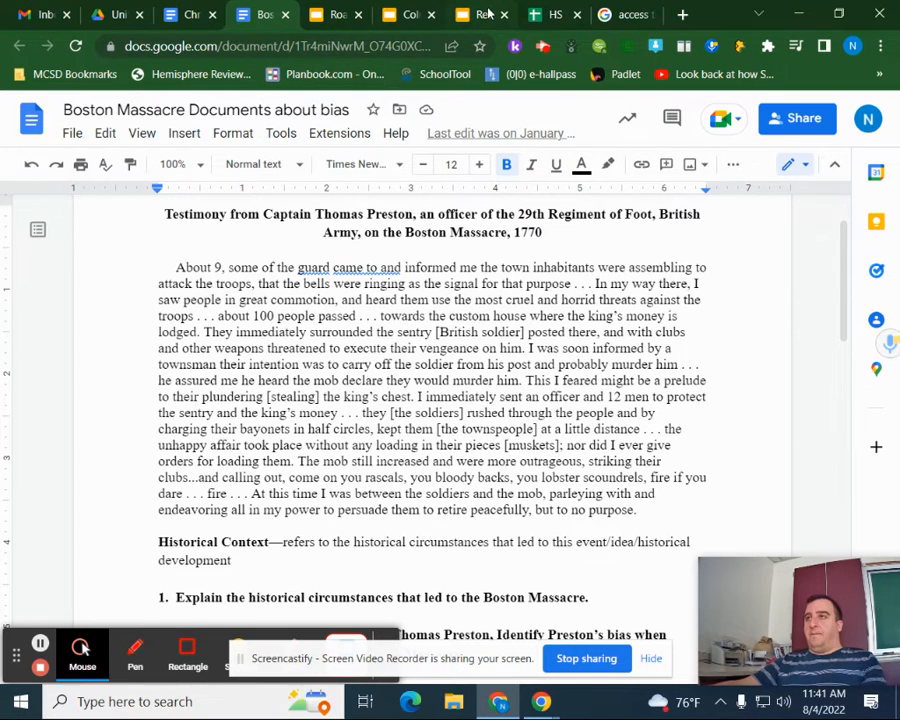
- Switch to the Revolution Booksnap deck showing Preston's testimony with annotation bubbles and a cartoon
click(470, 14)
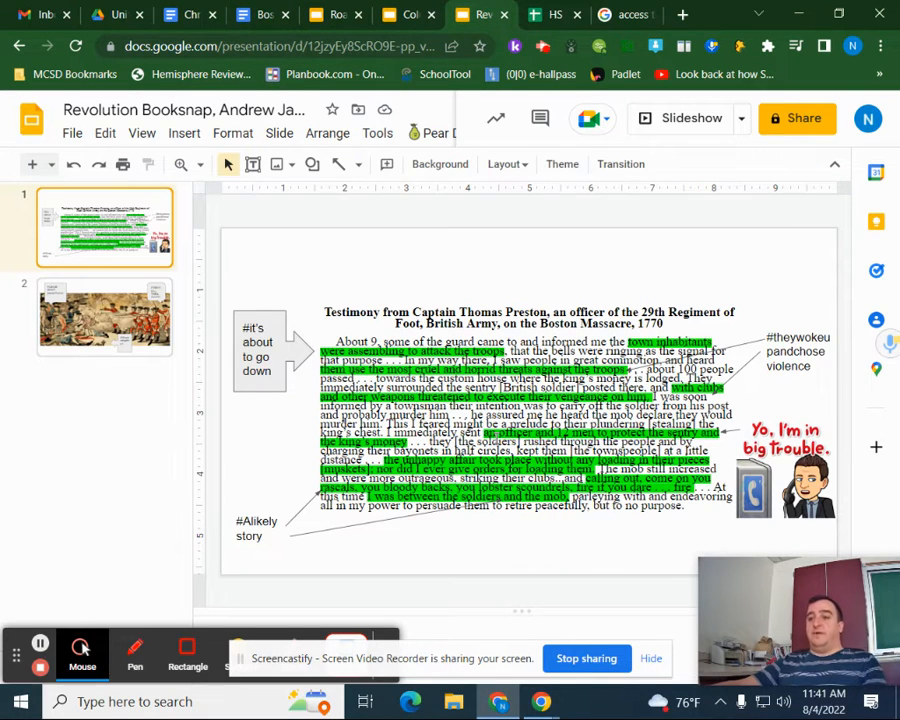
mouse_move(308, 390)
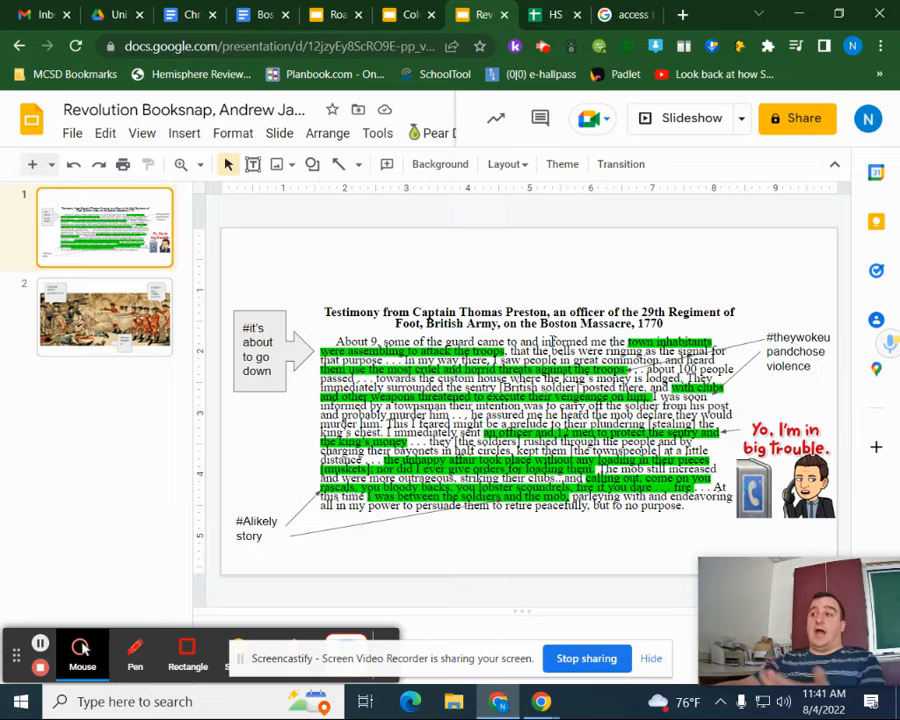
mouse_move(770, 404)
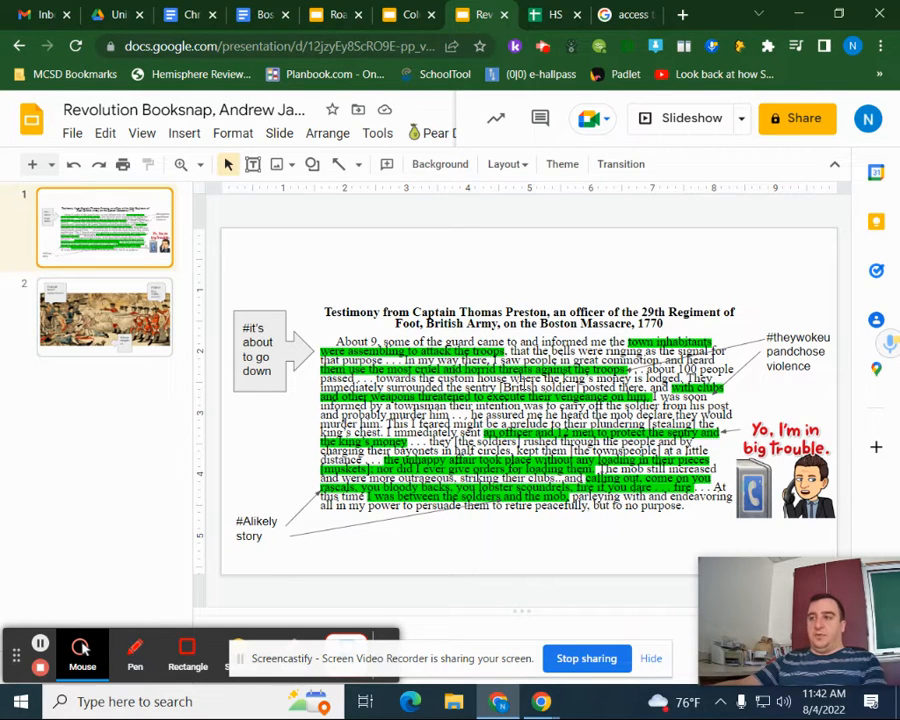
click(104, 316)
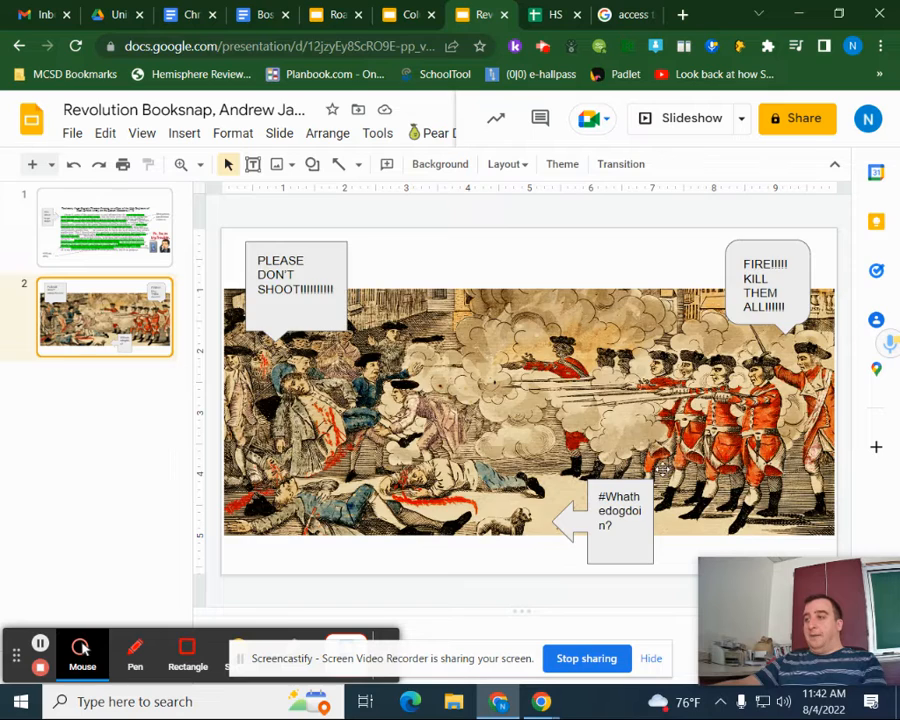
click(104, 228)
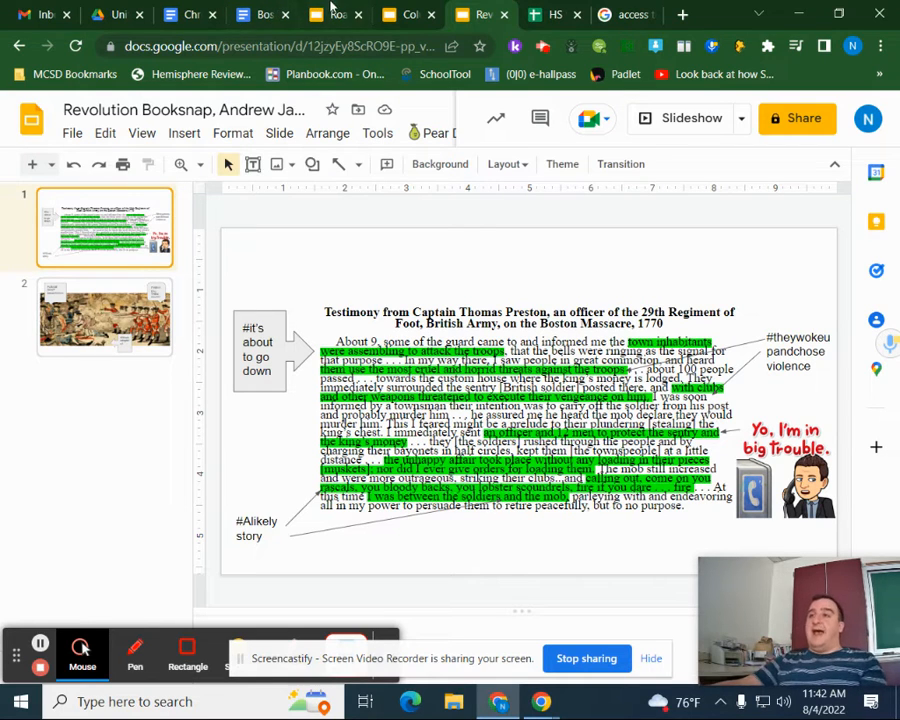
- Switch to the Road to Revolution deck at slide 19, 'Interpret', on Paul Revere's engraving
click(332, 16)
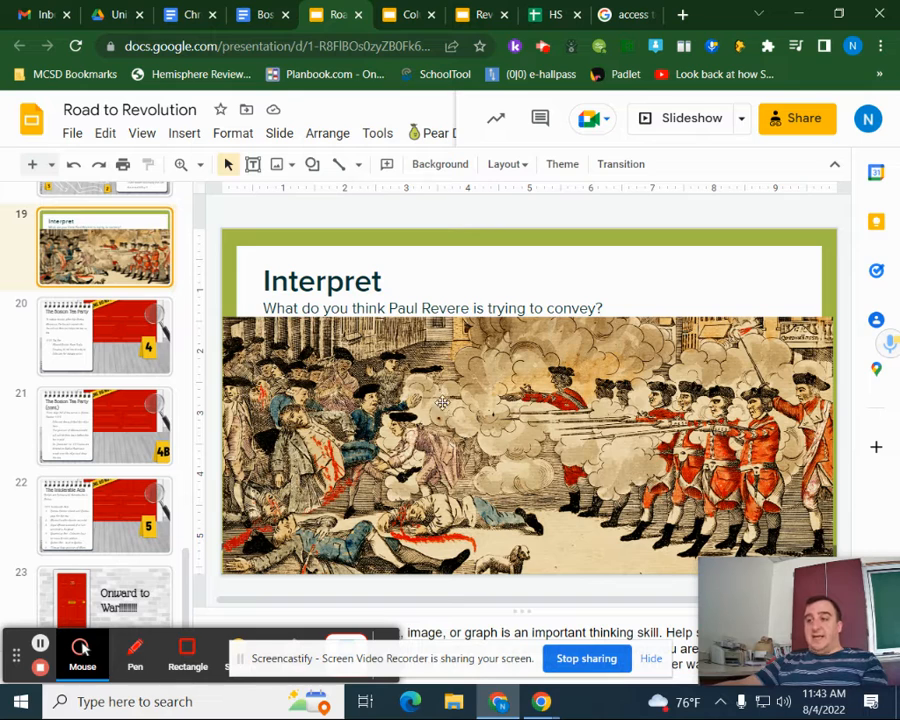
mouse_move(564, 448)
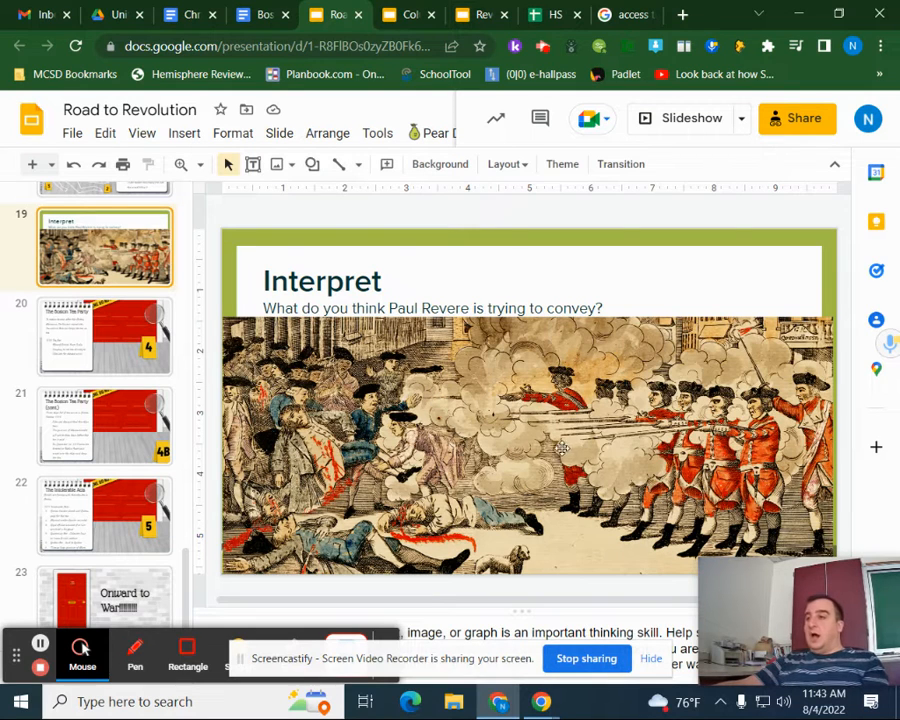
mouse_move(500, 390)
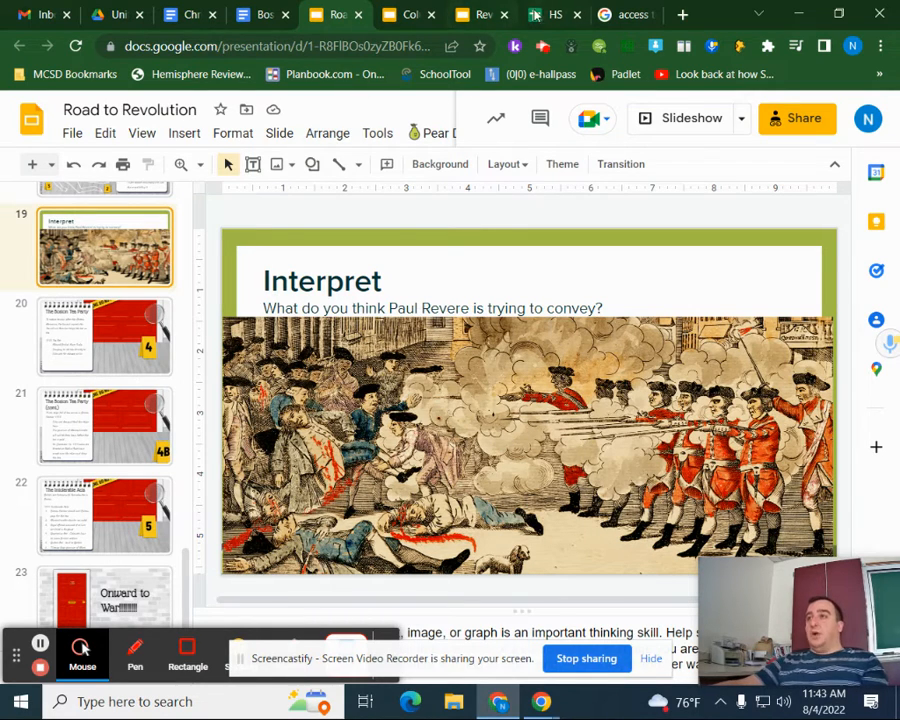
- Return to the Revolution Booksnap engraving slide with speech bubbles and arrow caption
click(480, 14)
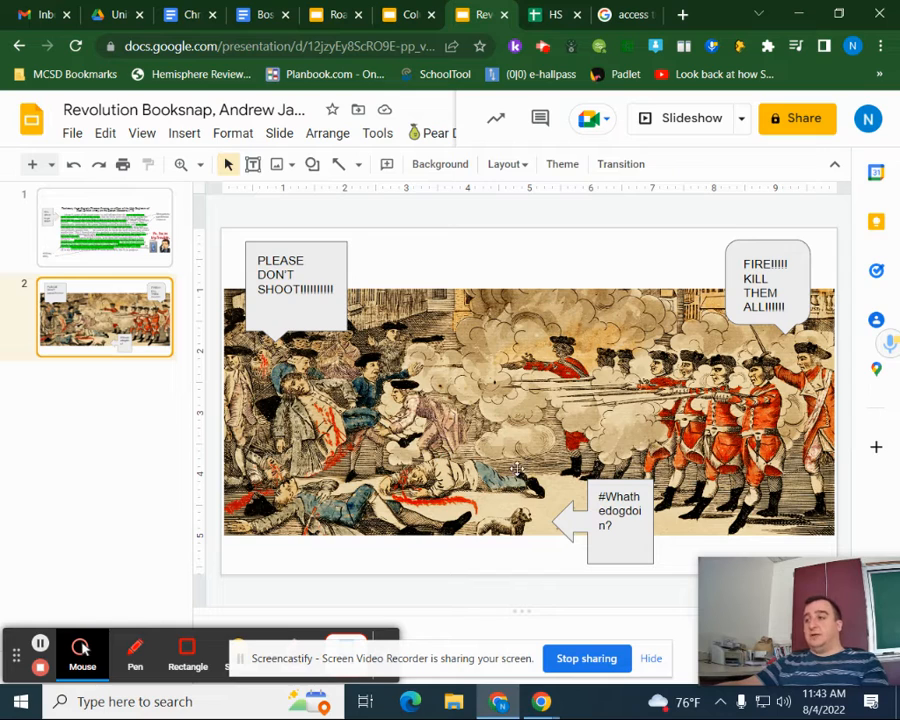
mouse_move(712, 348)
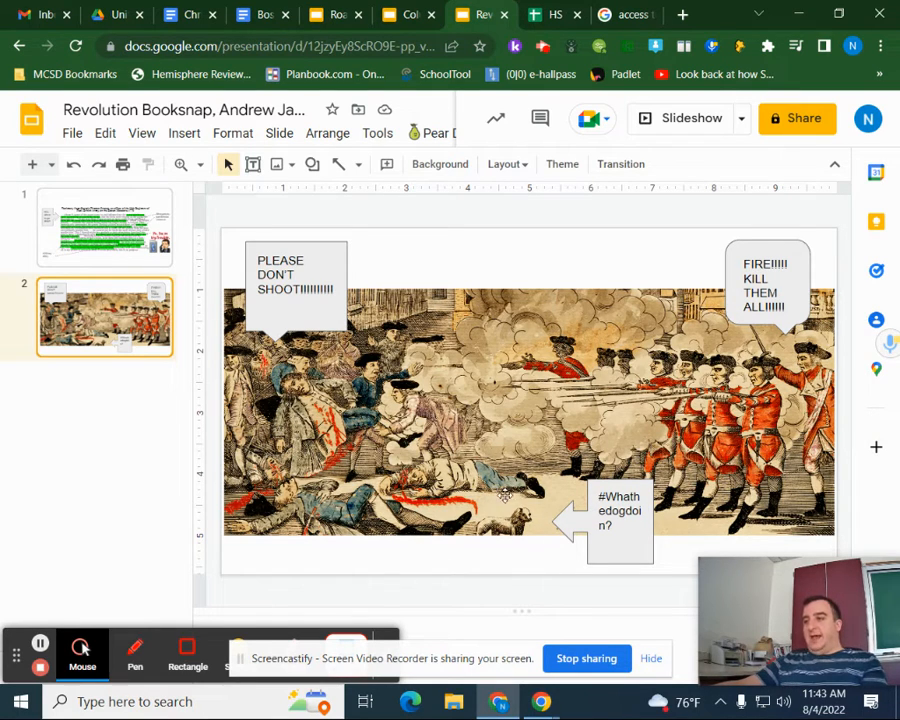
mouse_move(418, 528)
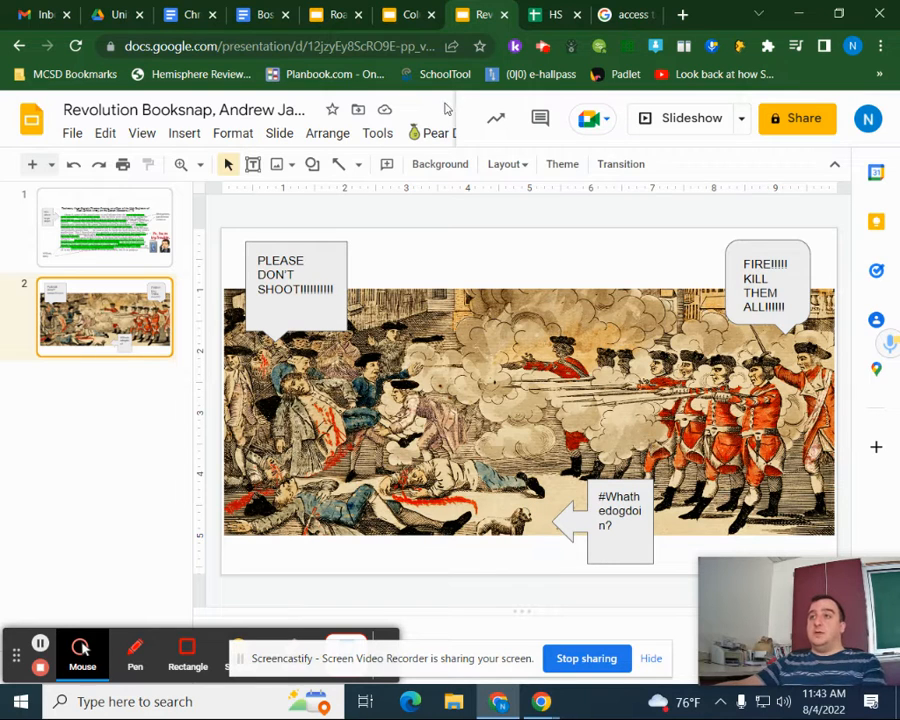
mouse_move(540, 320)
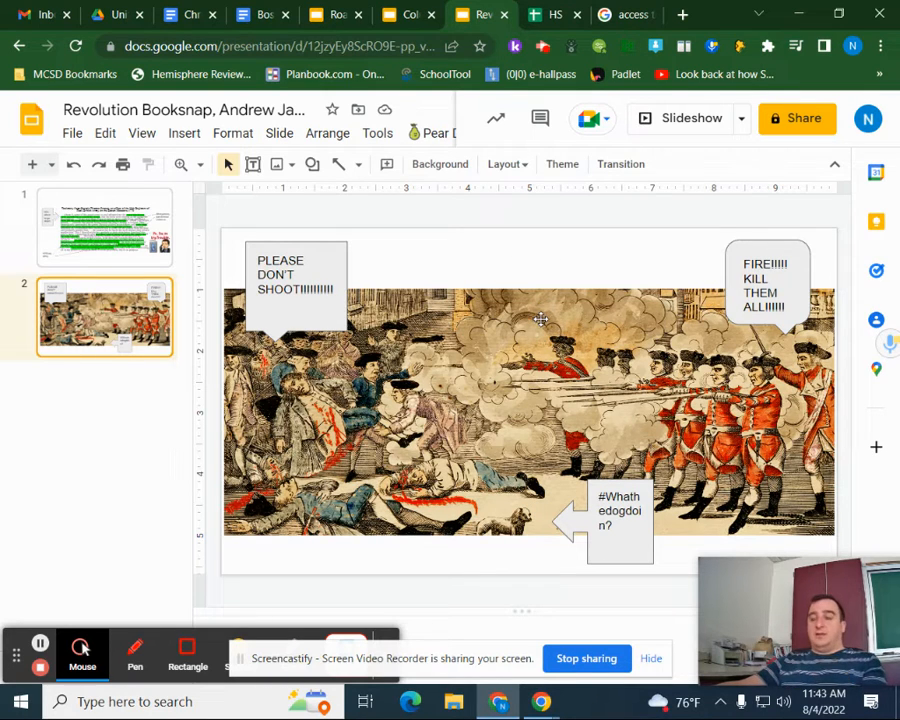
mouse_move(584, 390)
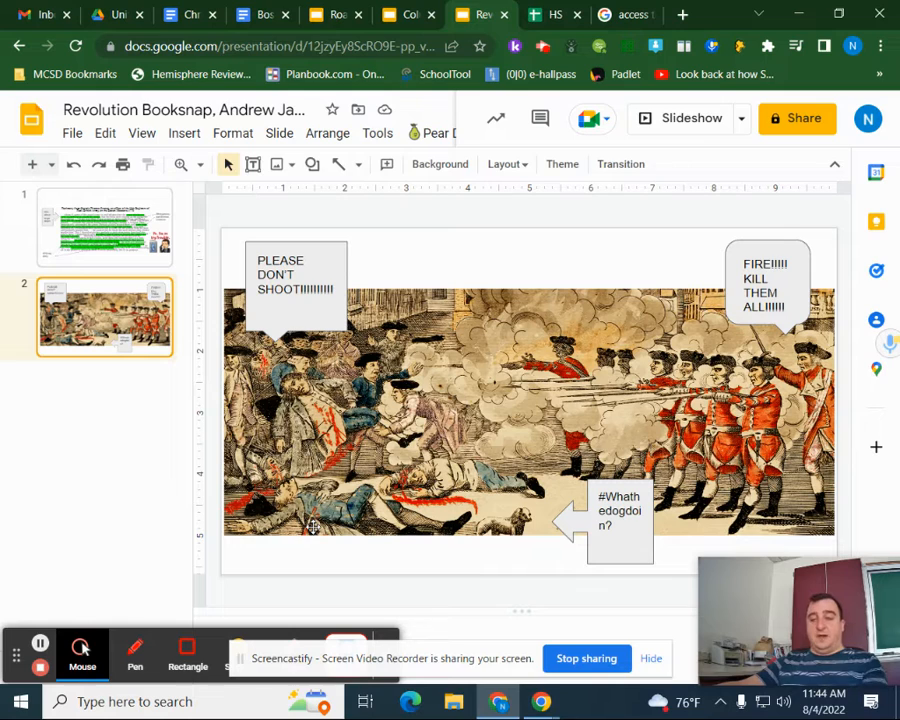
mouse_move(418, 546)
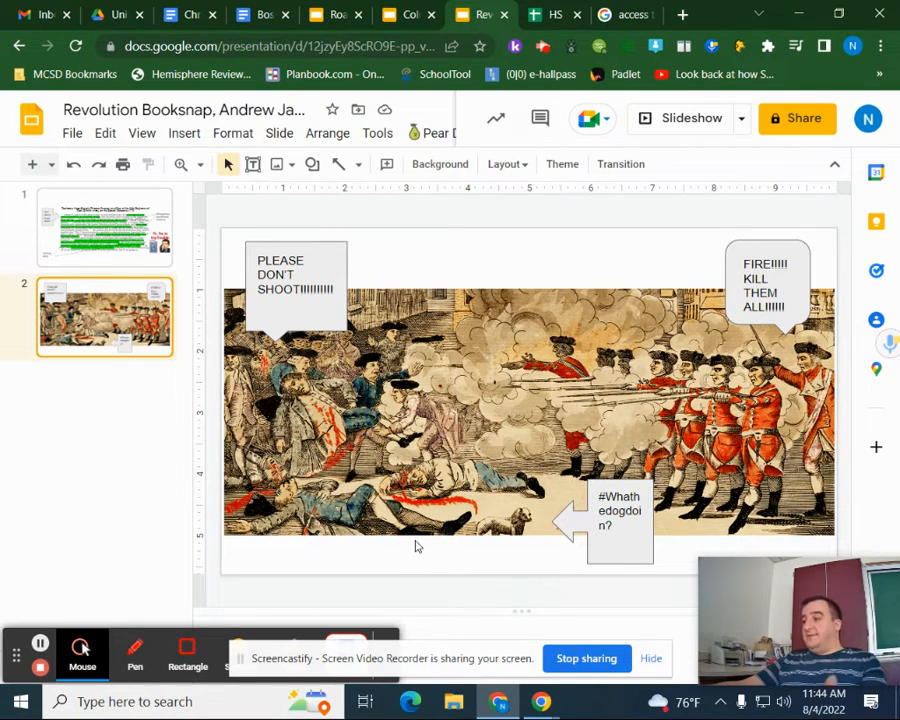
mouse_move(420, 544)
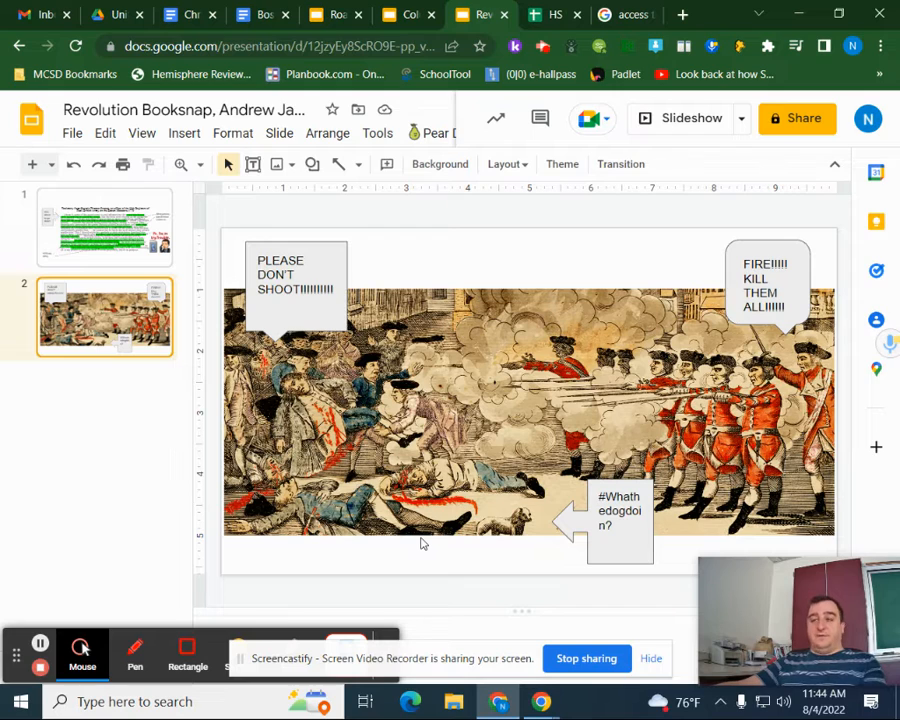